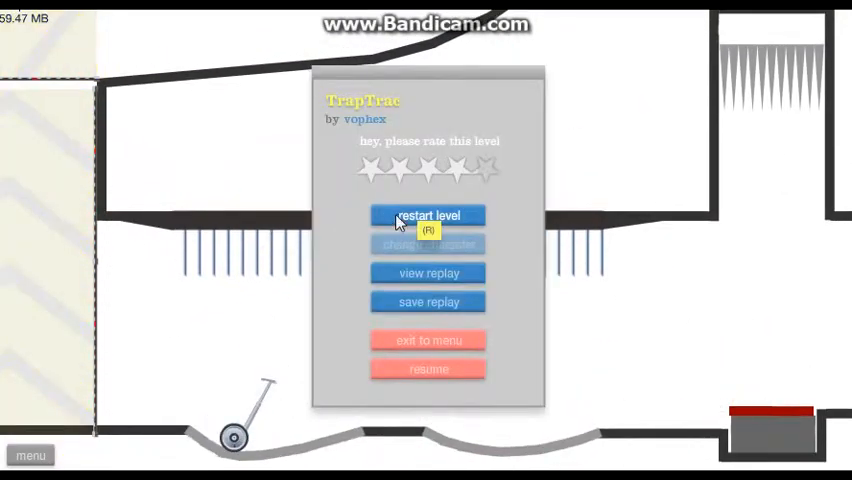
# Restart TrapTrue and ride the Segway until the rider crashes into the spikes
pyautogui.click(428, 218)
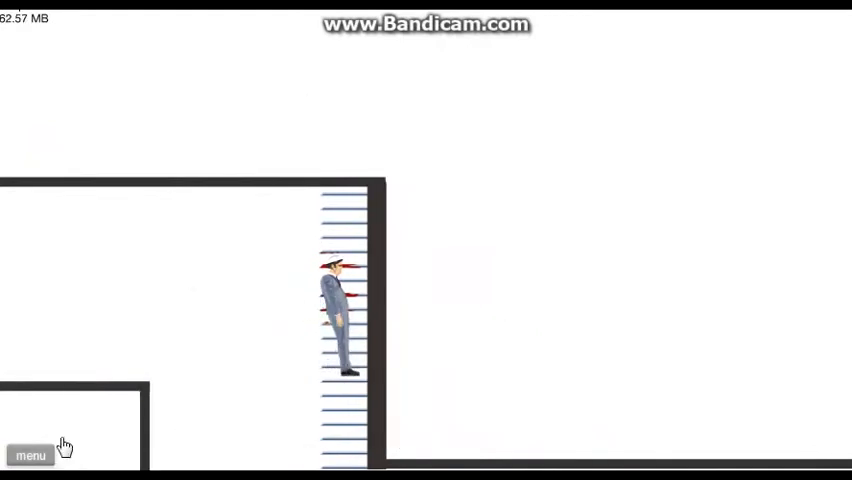
pyautogui.moveTo(32, 456)
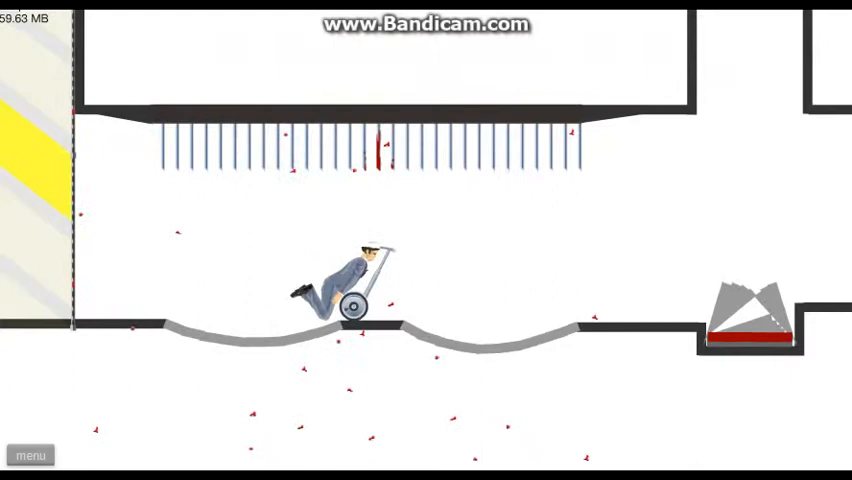
# End the Segway run to bring up the end-of-run menu with restart, replay and exit
pyautogui.click(30, 456)
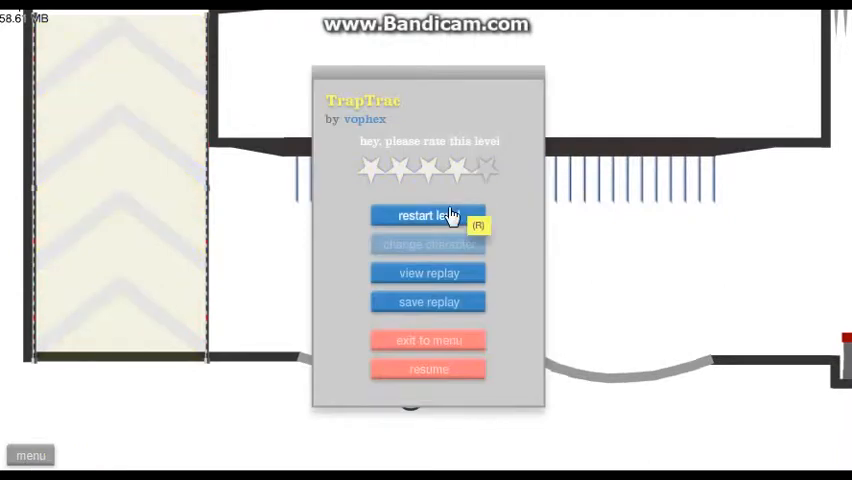
# Restart TrapTrue for another failed run, then restart again back at the level start
pyautogui.click(428, 216)
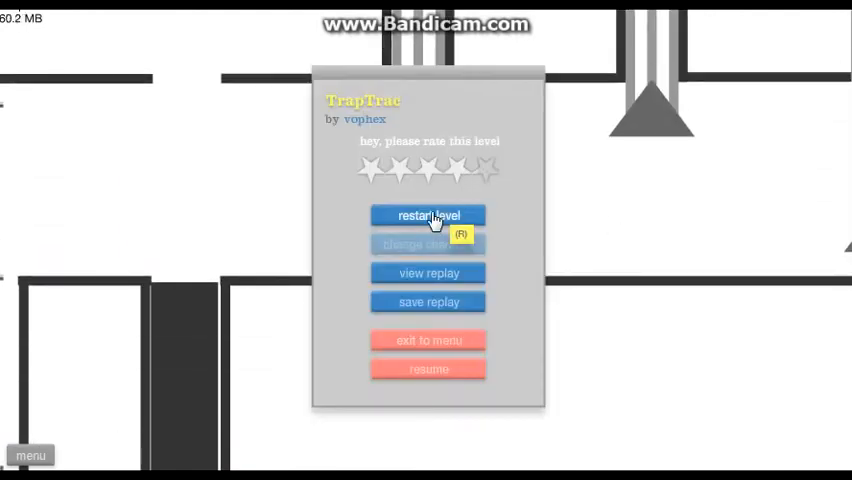
pyautogui.click(428, 216)
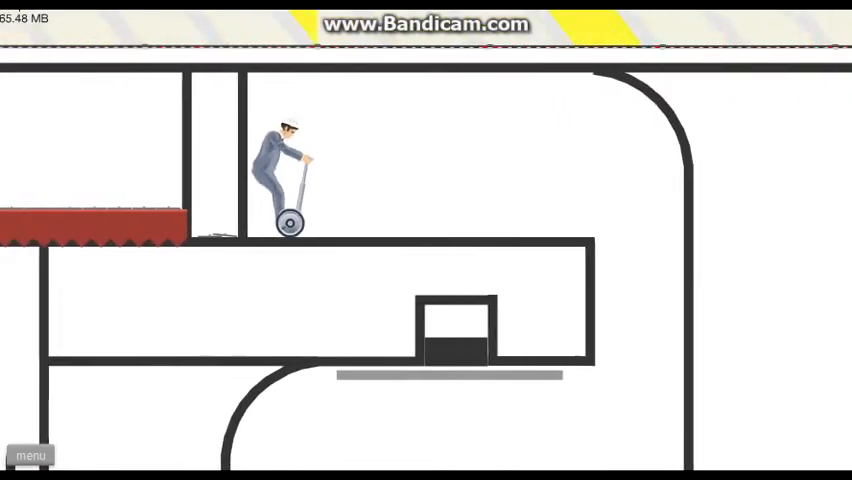